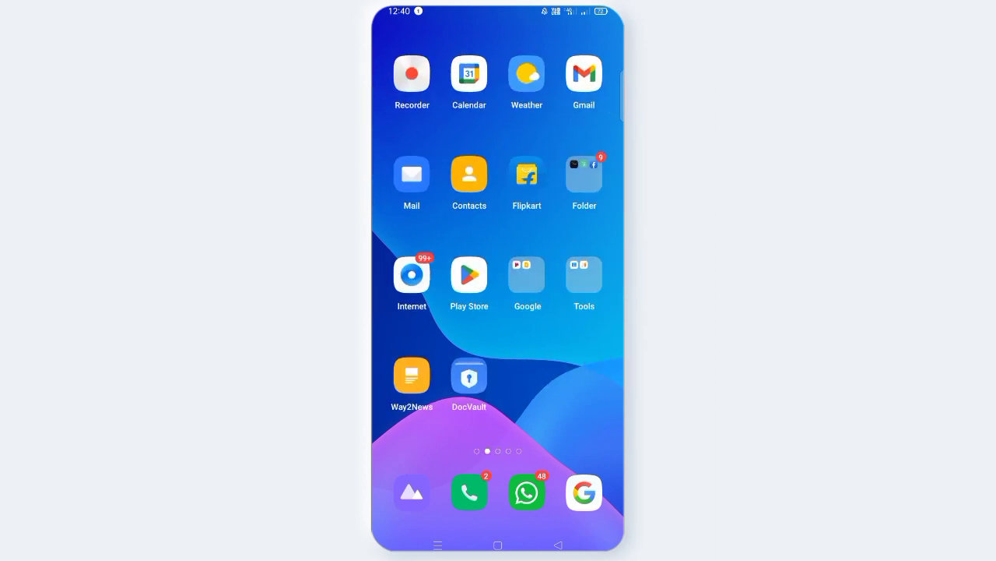
- Swipe to the next home screen page and start a Google search with recent searches listed
{"action": "scroll", "scroll_direction": "left", "scroll_amount": 3}
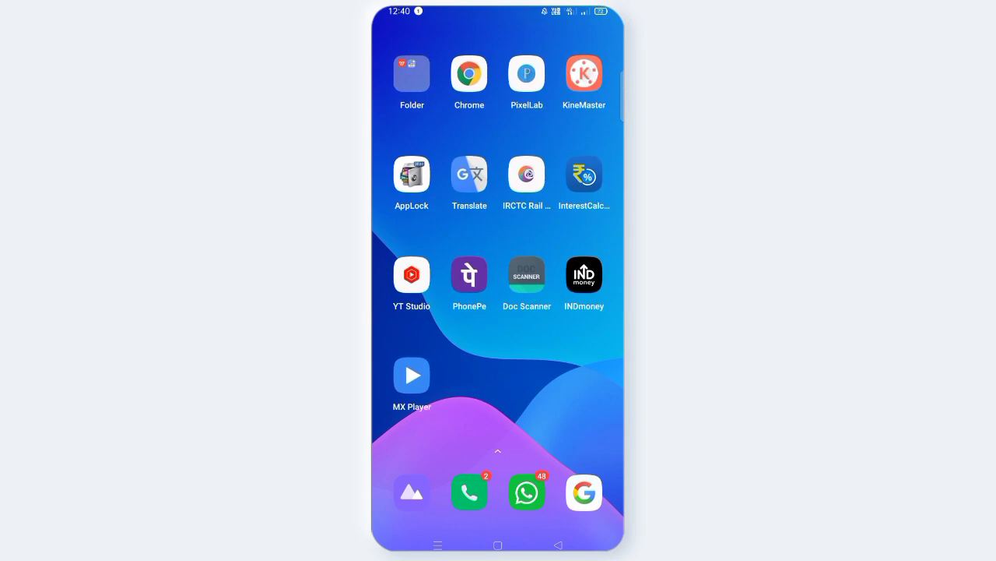
{"action": "left_click", "coordinate": [469, 75]}
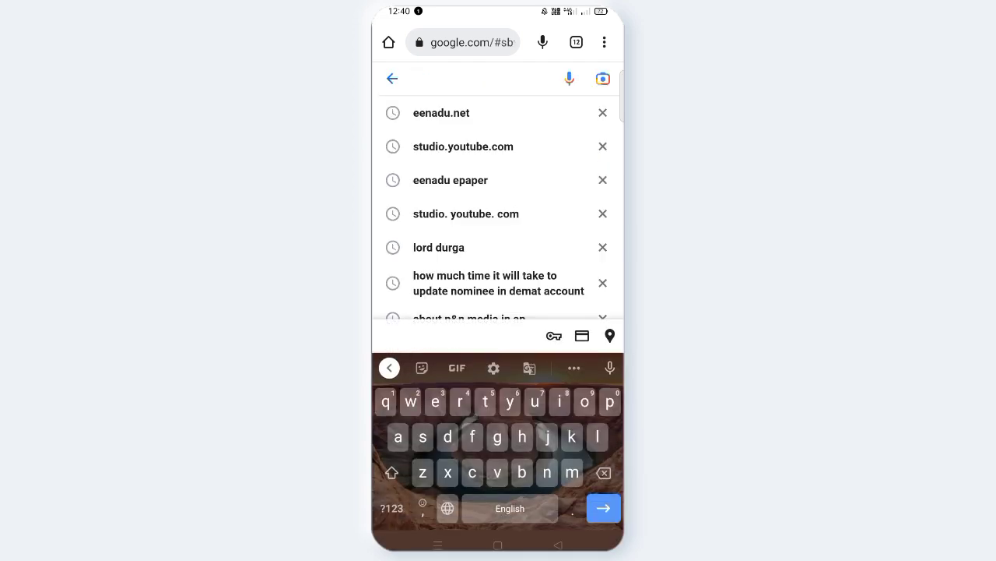
- Search Google for studio.youtube.com and open the YouTube Studio channel dashboard
{"action": "type", "text": "stu"}
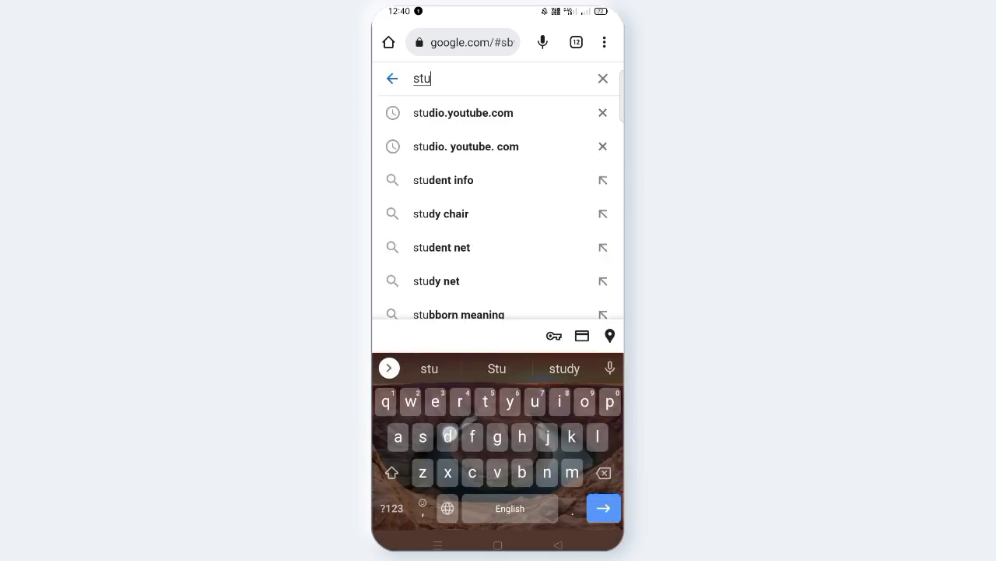
{"action": "left_click", "coordinate": [462, 112]}
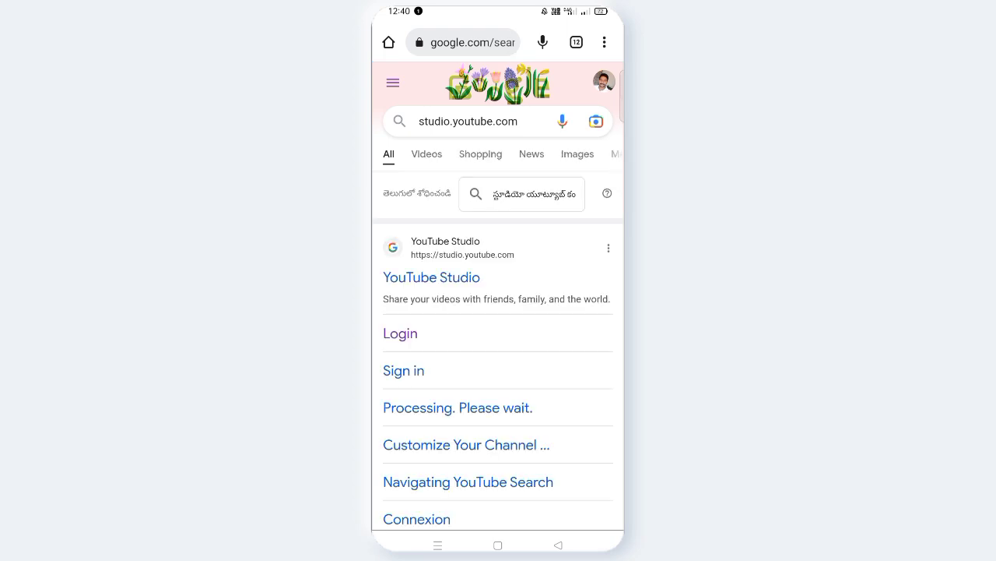
{"action": "left_click", "coordinate": [432, 276]}
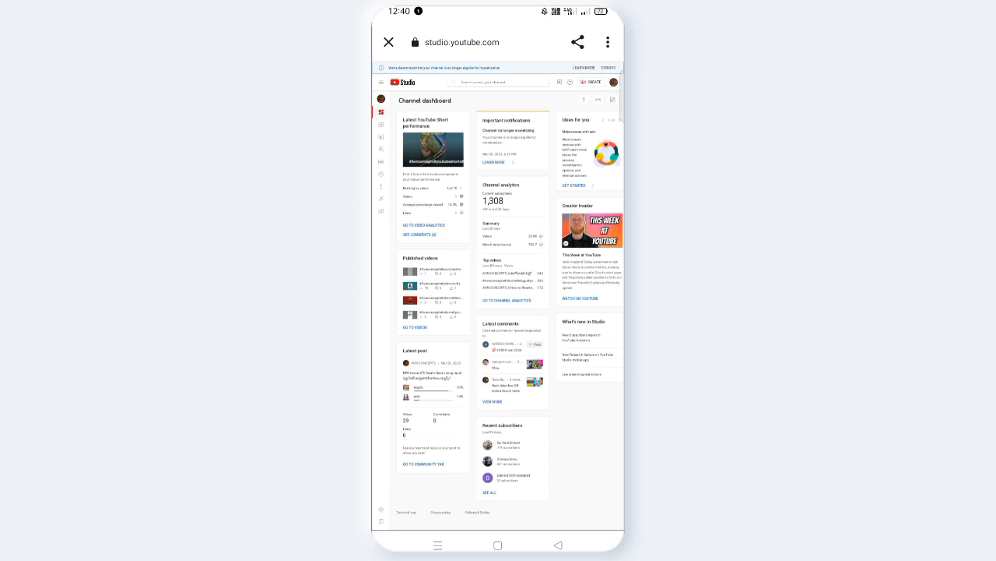
- Go from the account menu to the AVN CONCEPTS channel's own page
{"action": "left_click", "coordinate": [614, 83]}
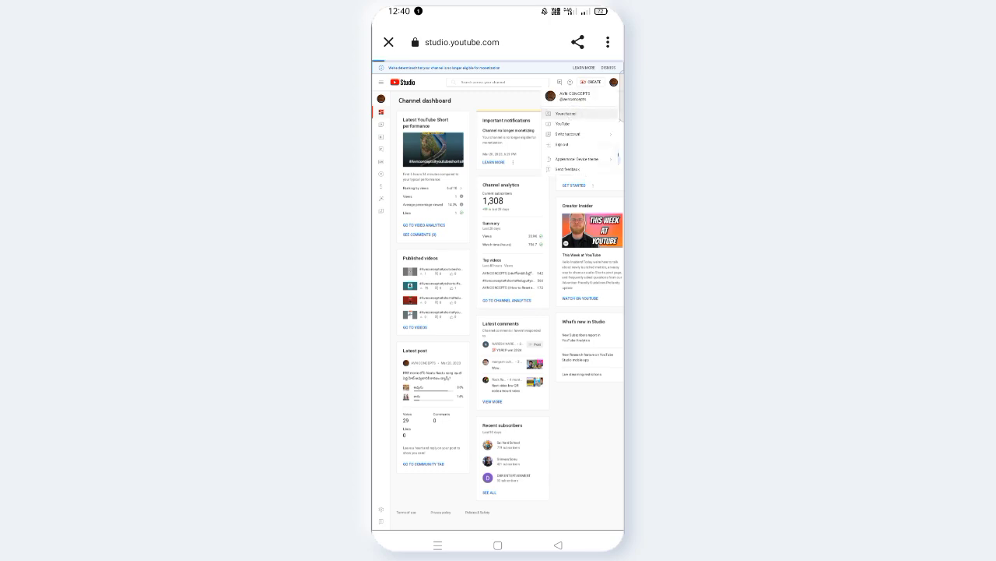
{"action": "left_click", "coordinate": [563, 124]}
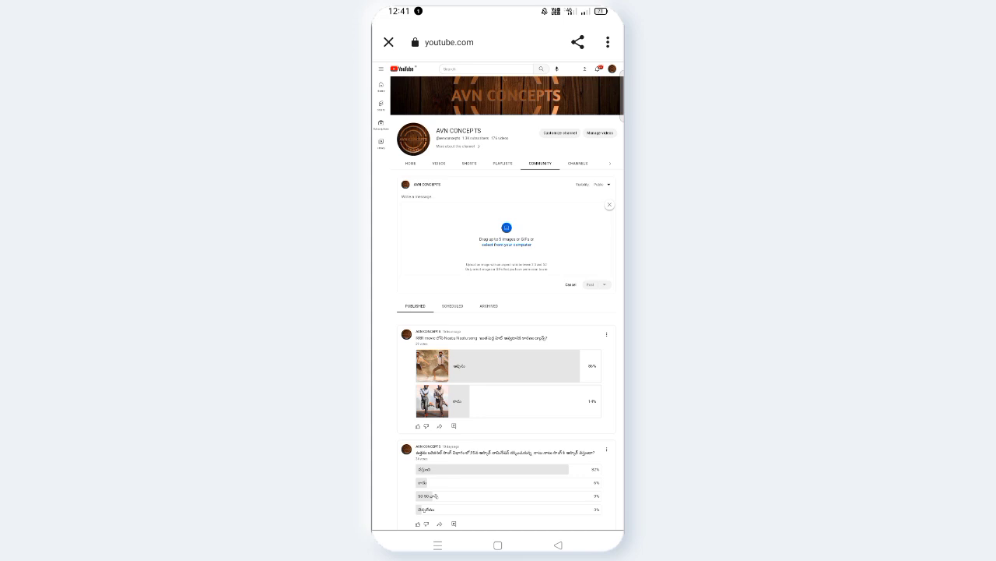
- Make the community post an image poll with empty Option 1 and Option 2 slots
{"action": "double_click", "coordinate": [506, 245]}
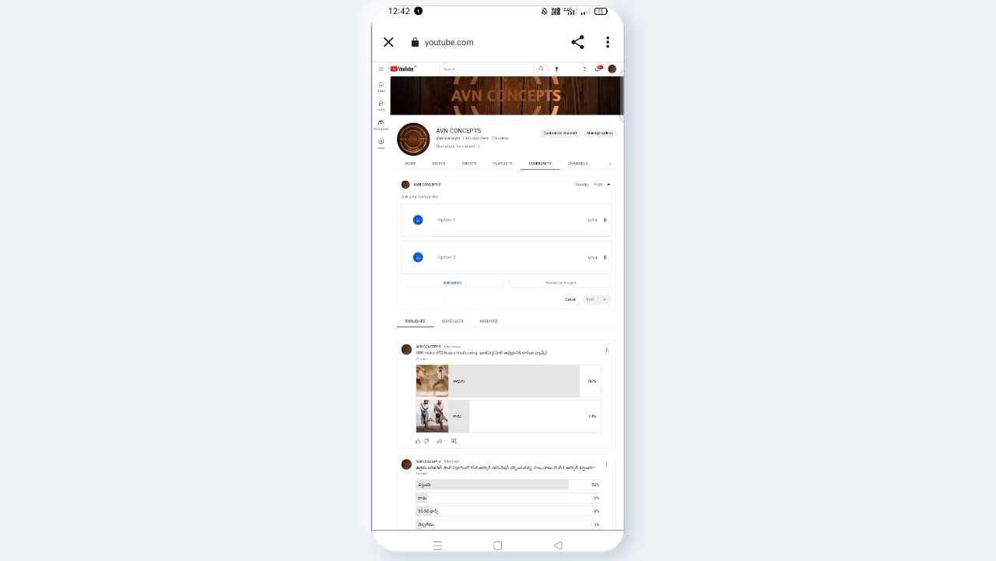
- Add Option 3 to the image poll, then replace it with a blank two-option text poll
{"action": "left_click", "coordinate": [453, 282]}
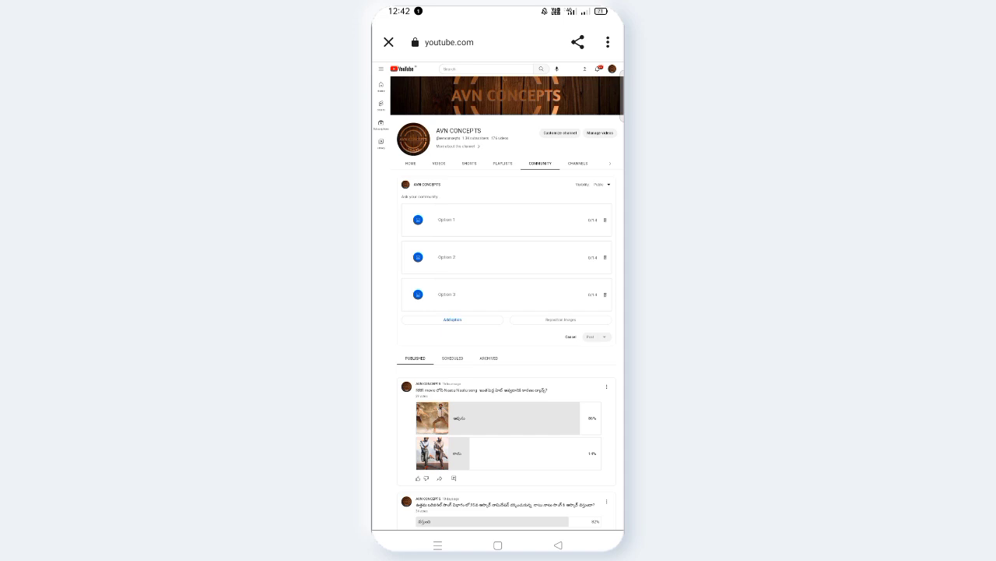
{"action": "left_click", "coordinate": [453, 320]}
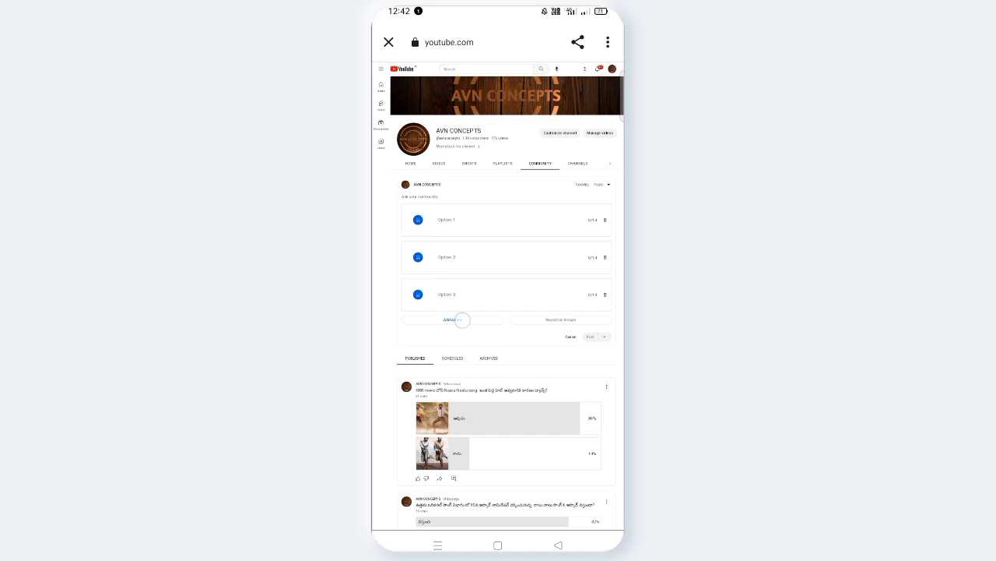
{"action": "left_click", "coordinate": [452, 318]}
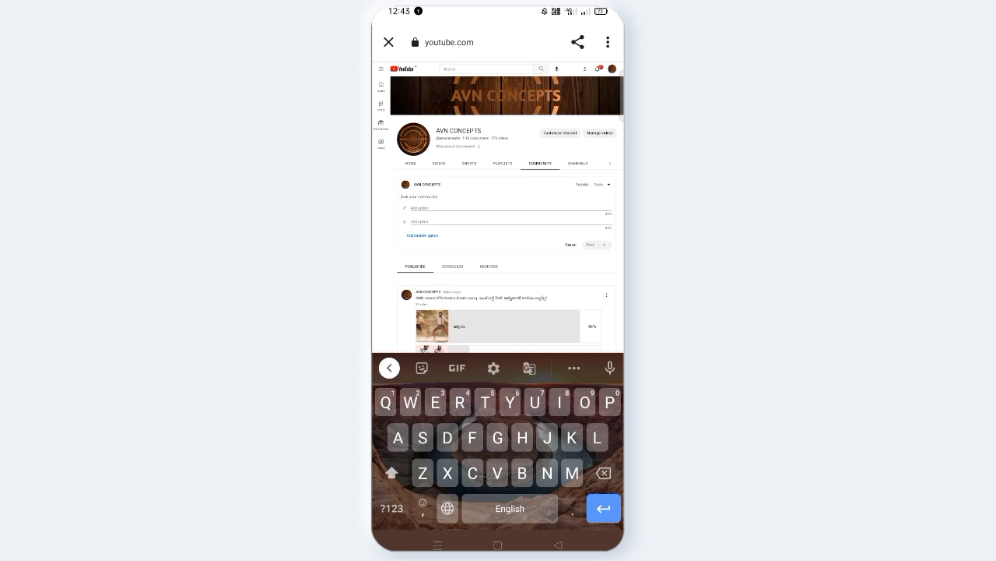
- Add a third text poll option, then switch to a video post and focus the video search
{"action": "left_click", "coordinate": [421, 235]}
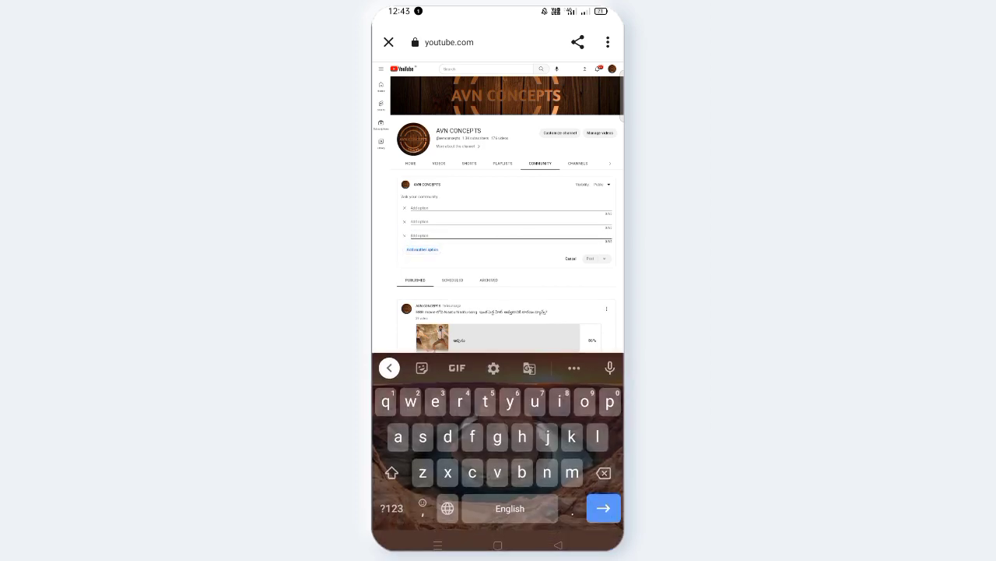
{"action": "left_click", "coordinate": [421, 249]}
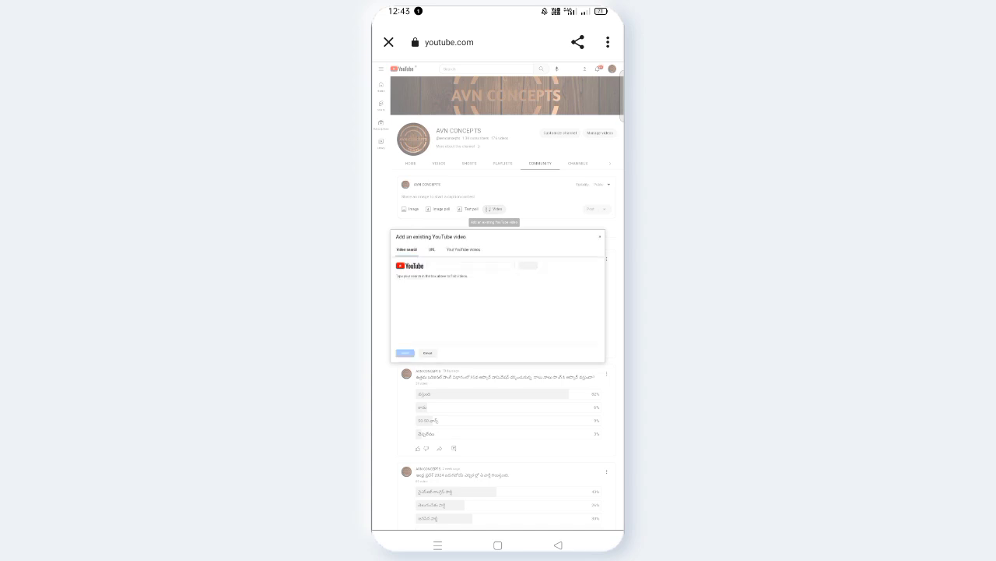
{"action": "left_click", "coordinate": [470, 264]}
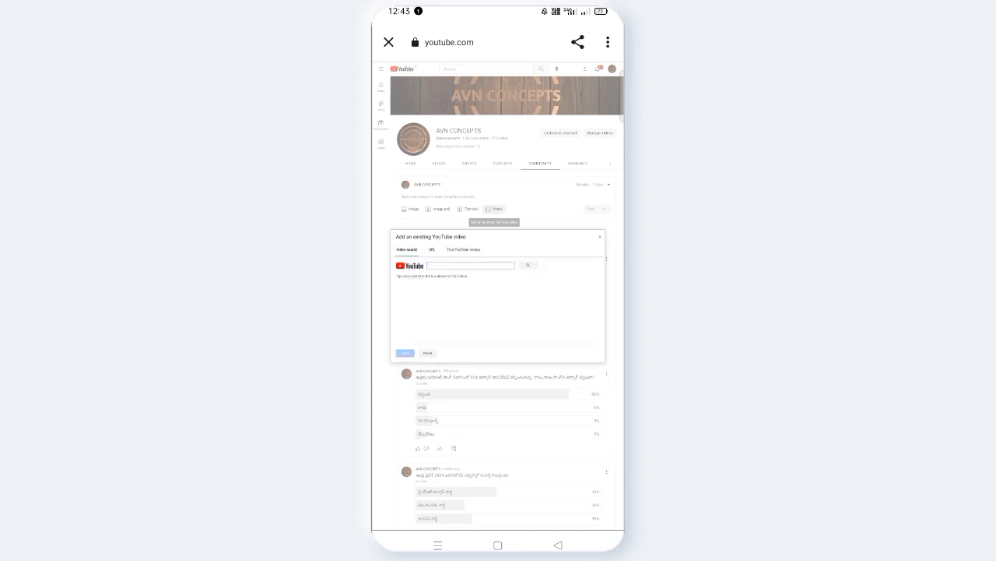